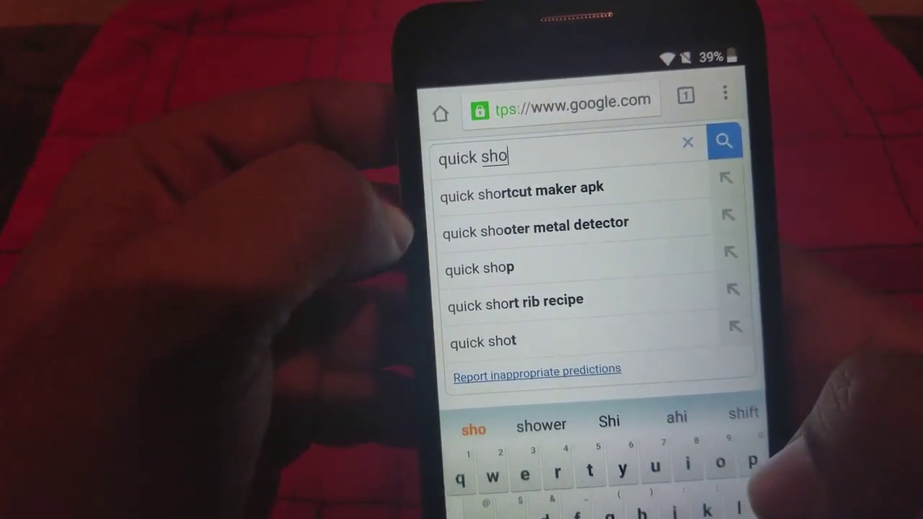
Search Google for 'quick shortcut maker apk' using the suggested query.
click(517, 187)
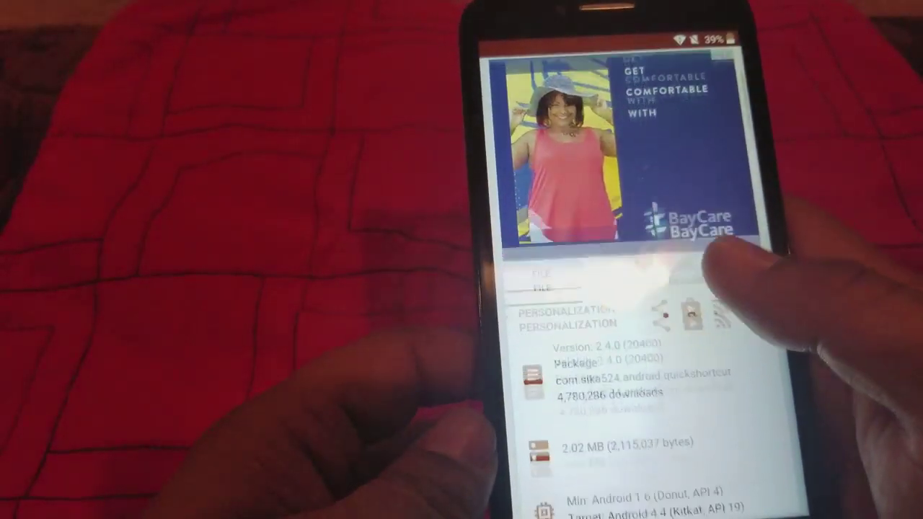
Scroll the APKMirror page down to the QuickShortcutMaker 2.4.0 file details.
scroll(down, 3)
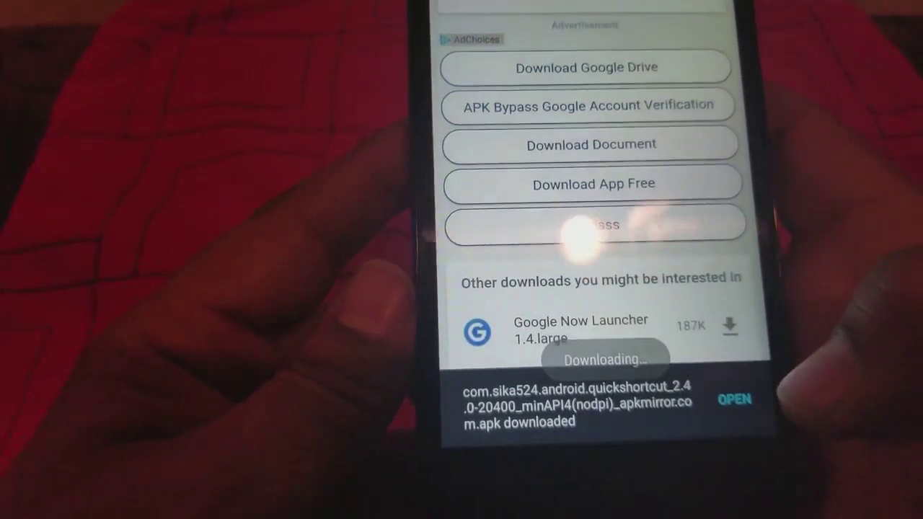
Open the downloaded QuickShortcutMaker 2.4.0 APK from the download-complete notification.
click(739, 398)
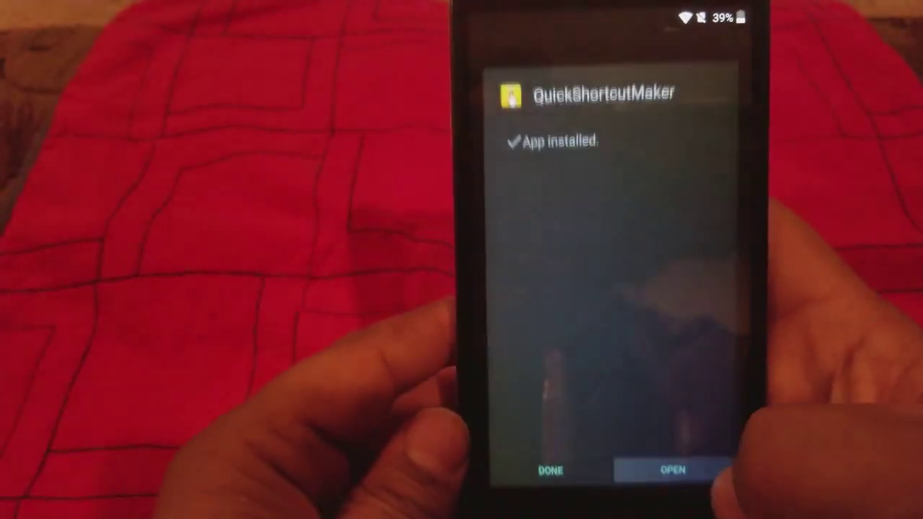
Launch the newly installed QuickShortcutMaker from the installer's App installed screen.
click(670, 469)
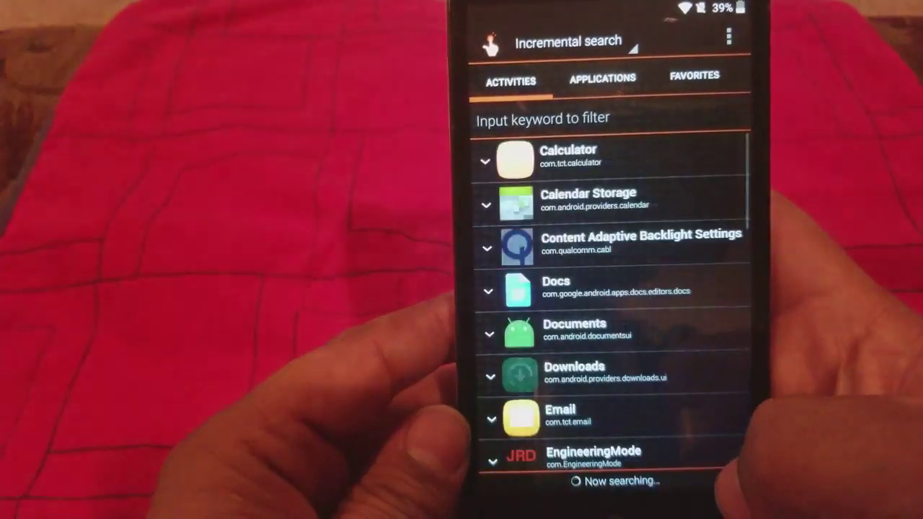